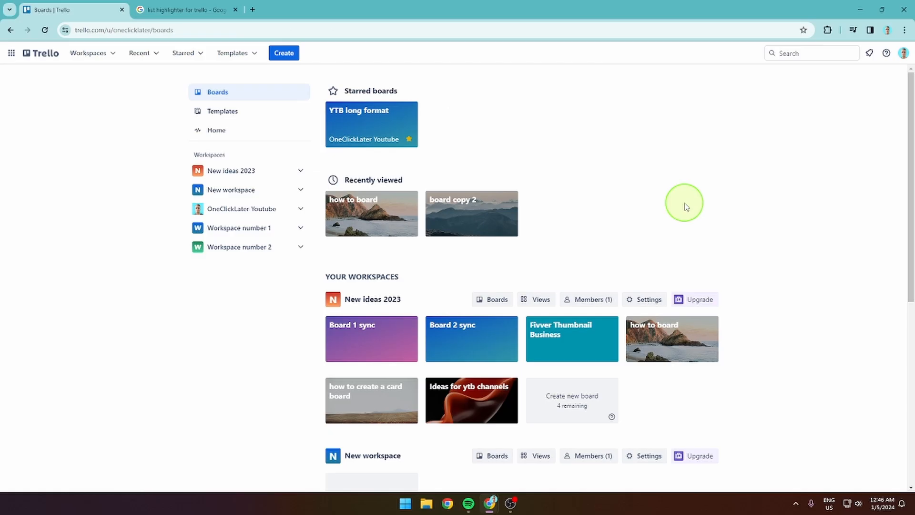
# Bring up the Google results for 'list highlighter for trello'
pyautogui.click(184, 10)
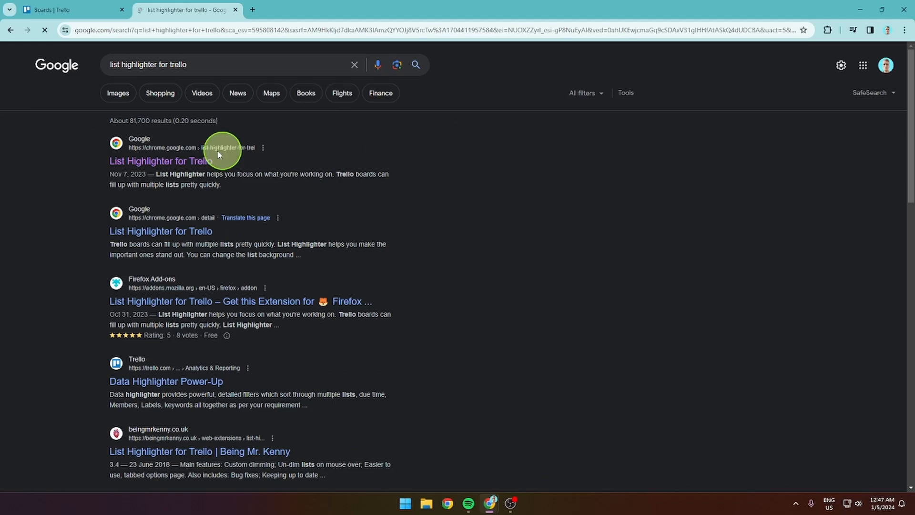
# Add the List Highlighter for Trello extension to Chrome from its Web Store listing
pyautogui.click(159, 161)
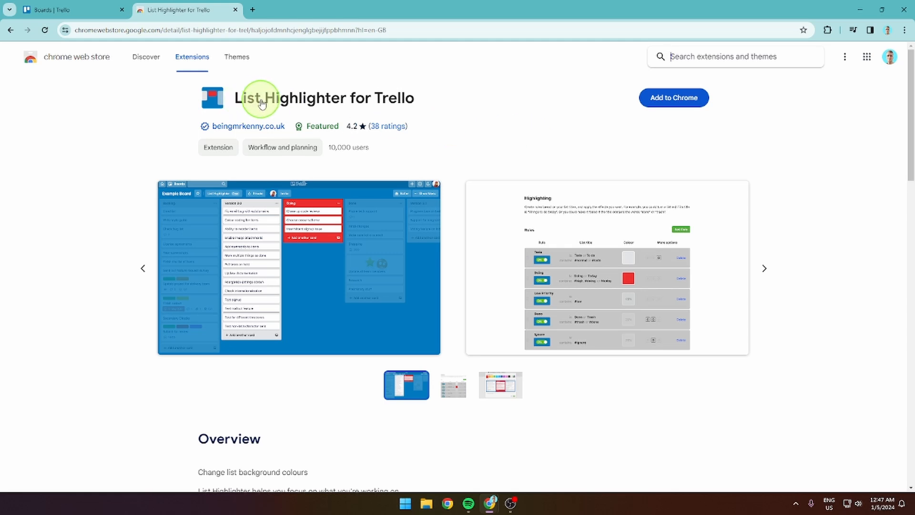
pyautogui.click(674, 97)
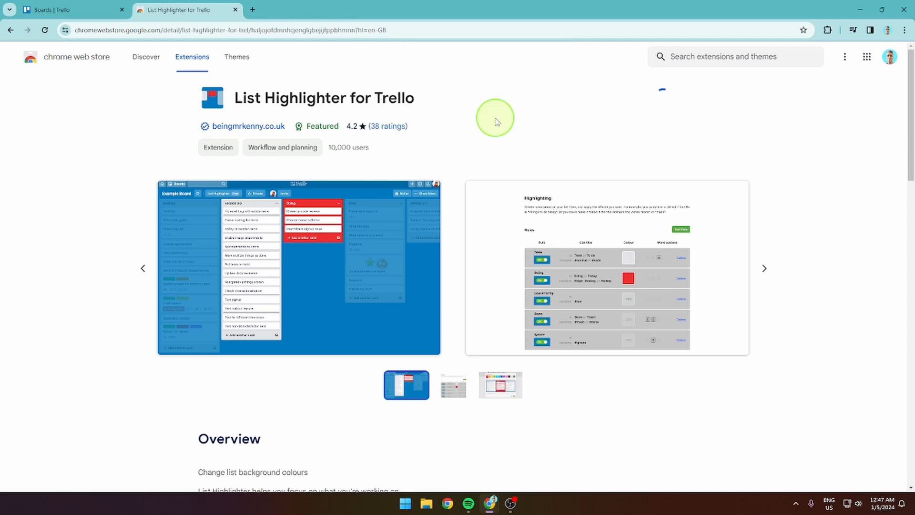
pyautogui.click(662, 90)
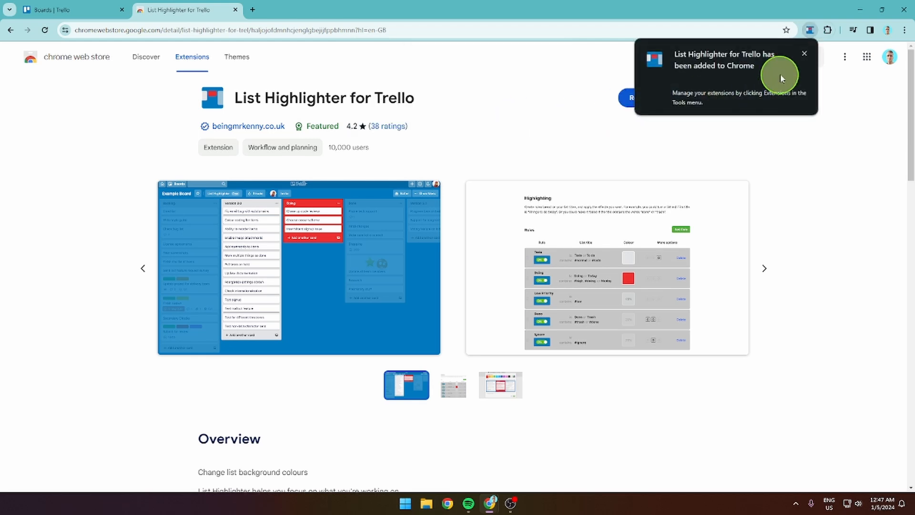
pyautogui.click(804, 53)
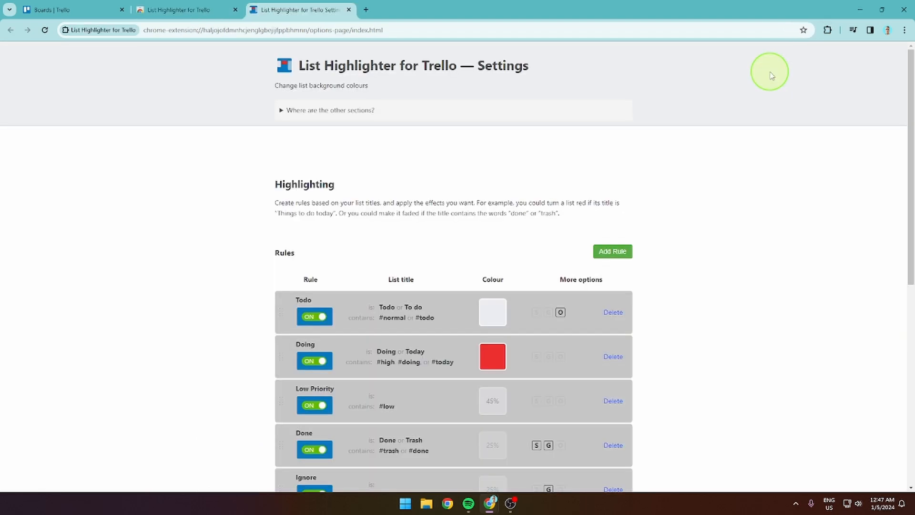
# Save a rule 'Red color list' that highlights the list titled 'some list' red
pyautogui.scroll(-3)
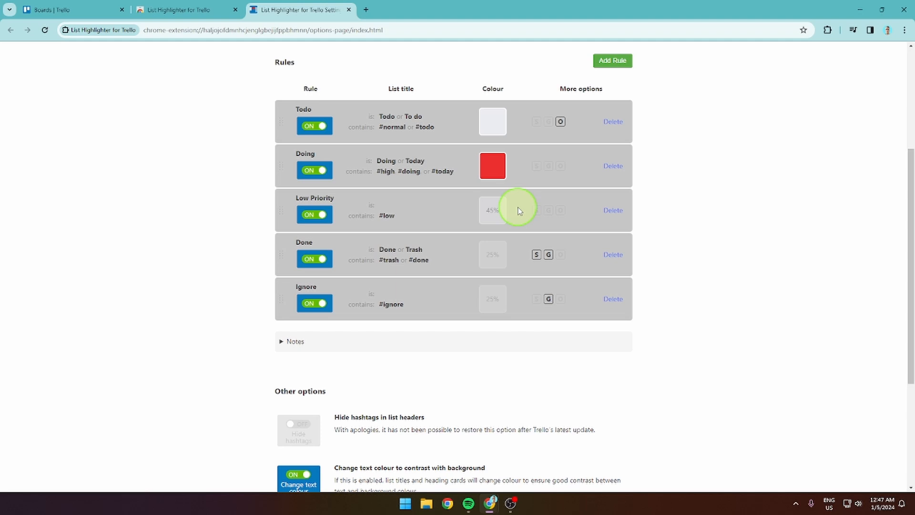
pyautogui.click(612, 61)
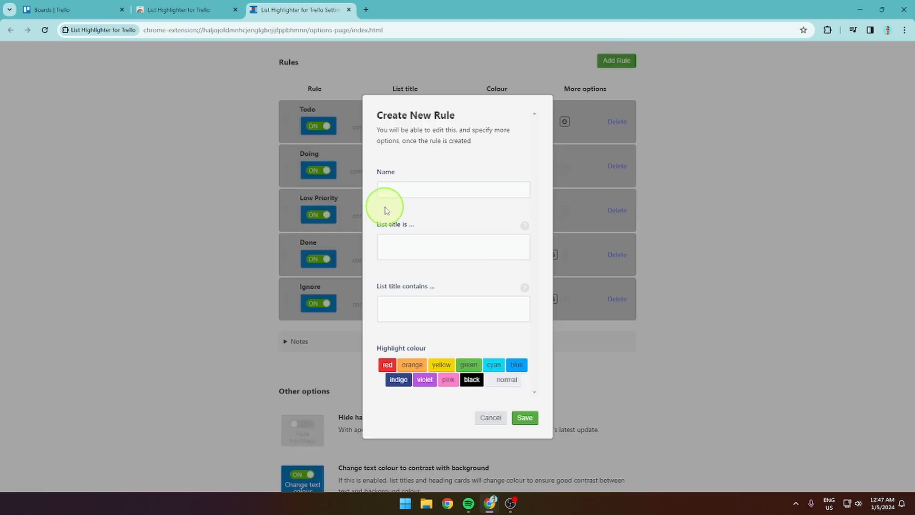
pyautogui.write('R')
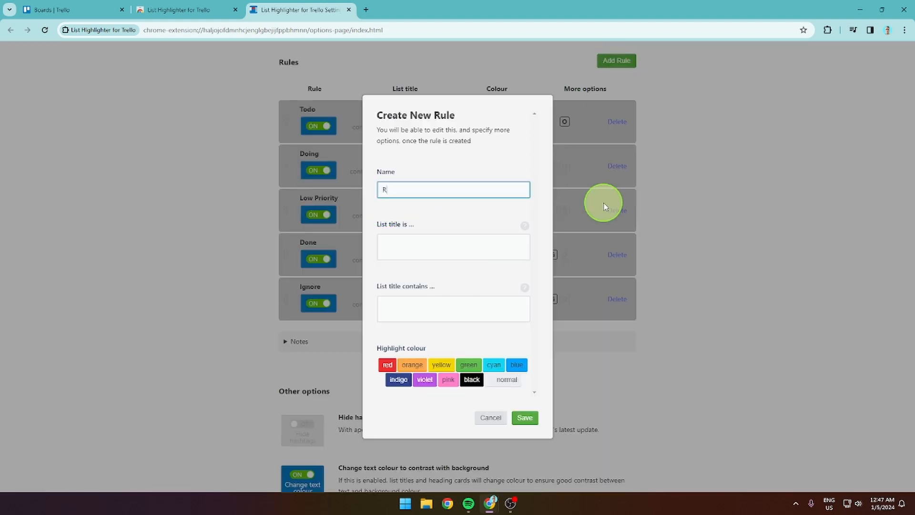
pyautogui.write('ed color list')
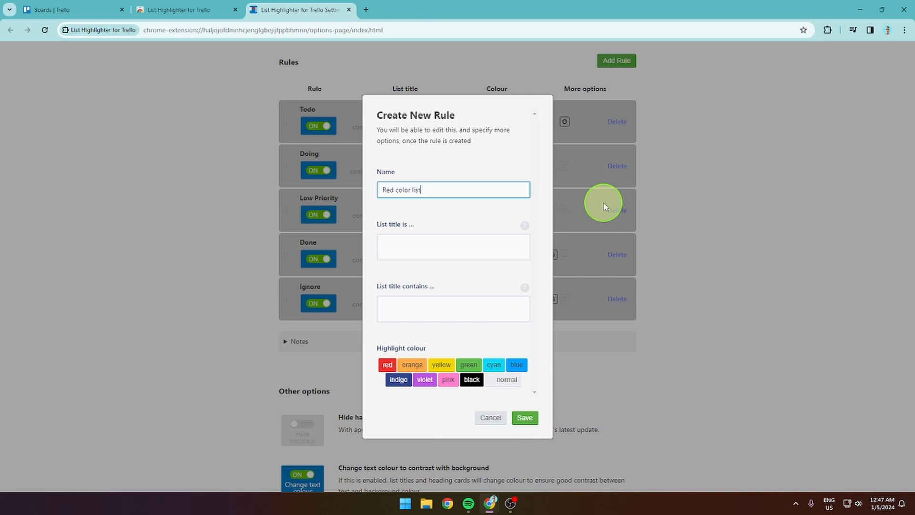
pyautogui.click(453, 246)
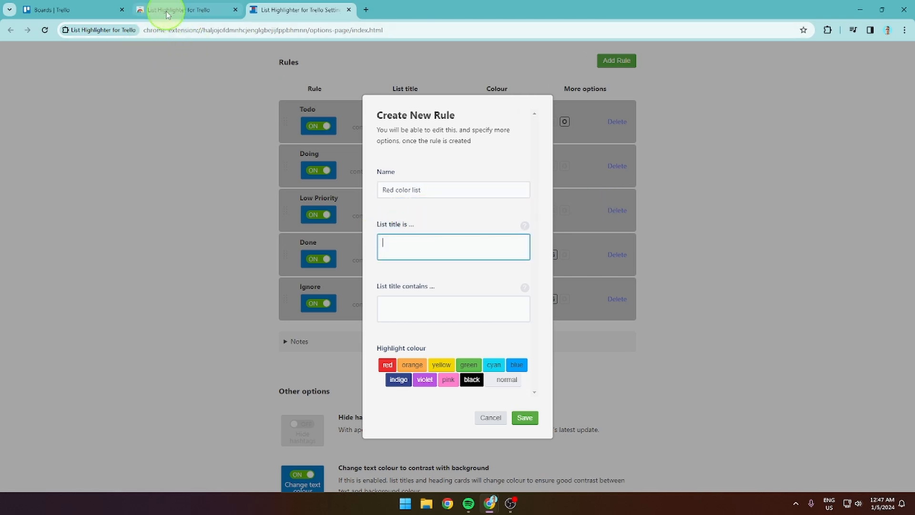
pyautogui.click(70, 10)
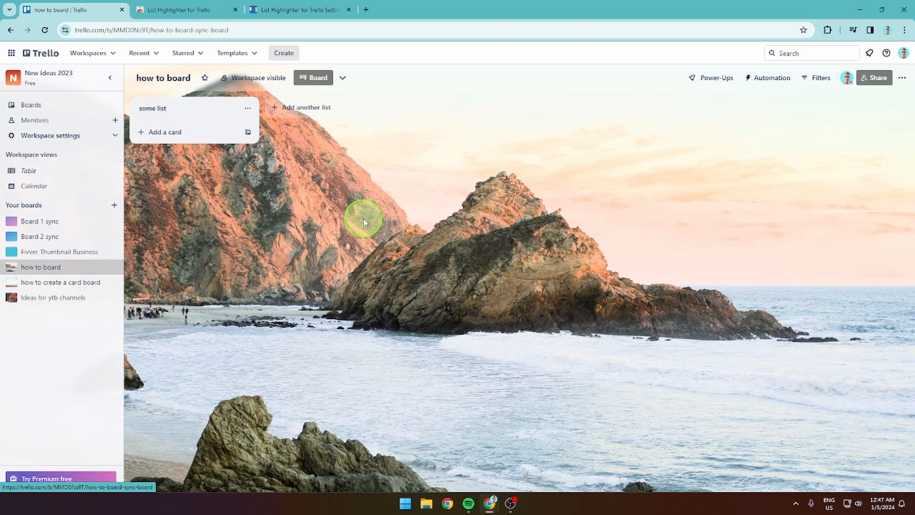
pyautogui.click(167, 108)
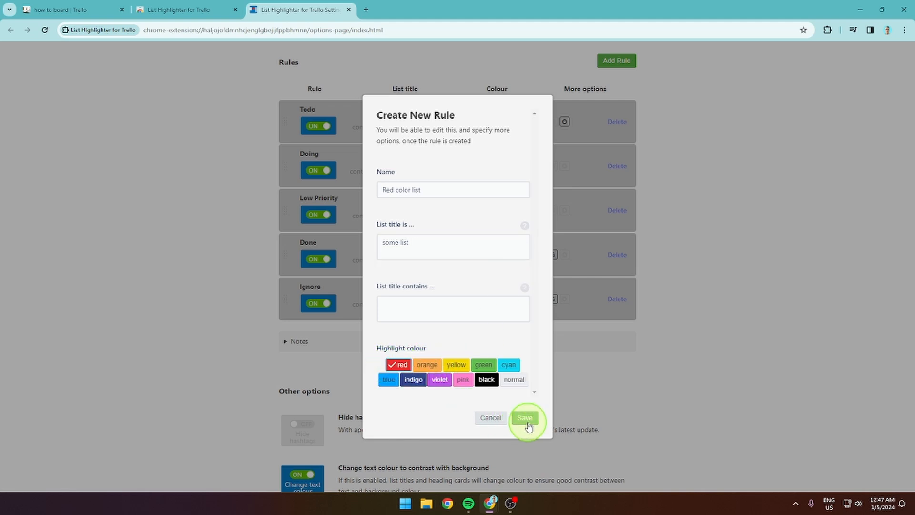
pyautogui.click(524, 418)
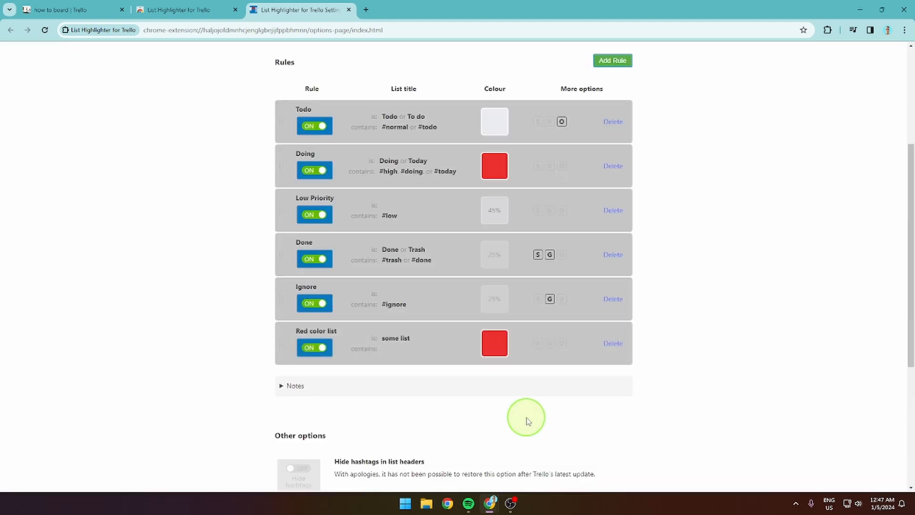
# Reload the how to board board and toggle the highlighter off then on to show 'some list' red
pyautogui.click(70, 10)
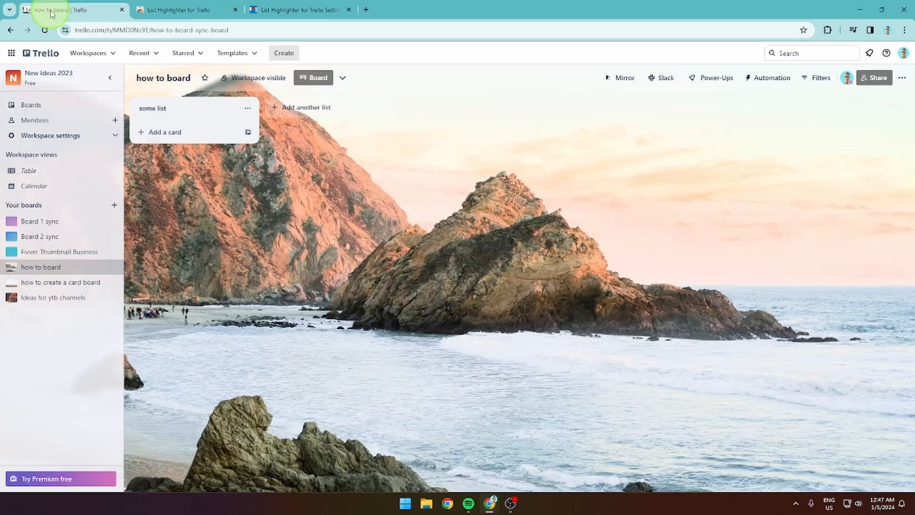
pyautogui.click(174, 30)
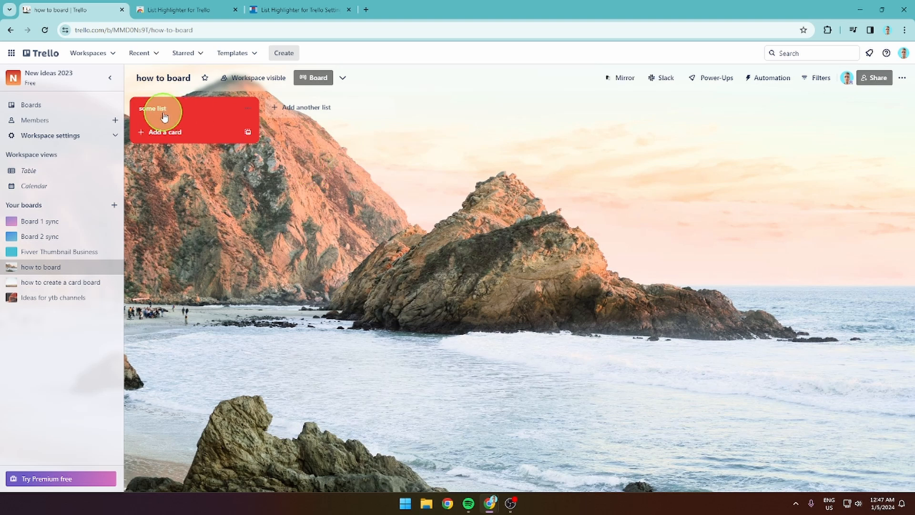
pyautogui.moveTo(429, 120)
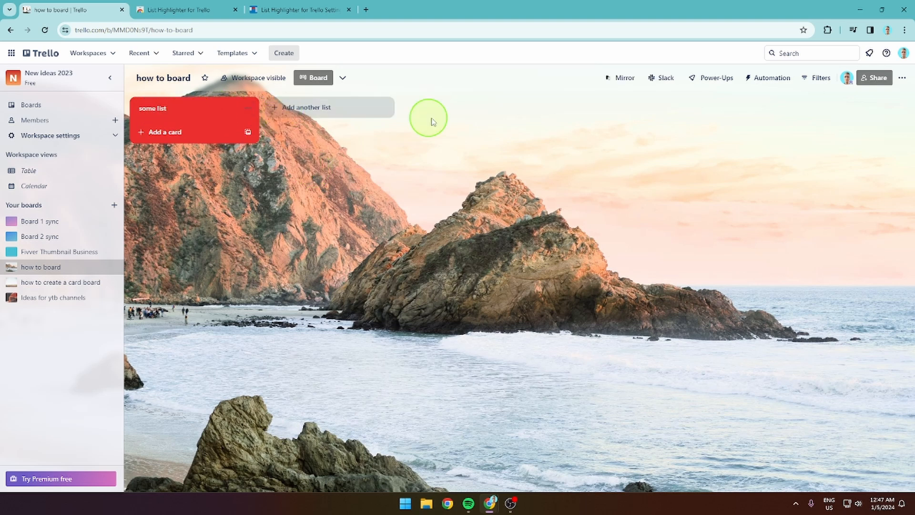
pyautogui.click(827, 30)
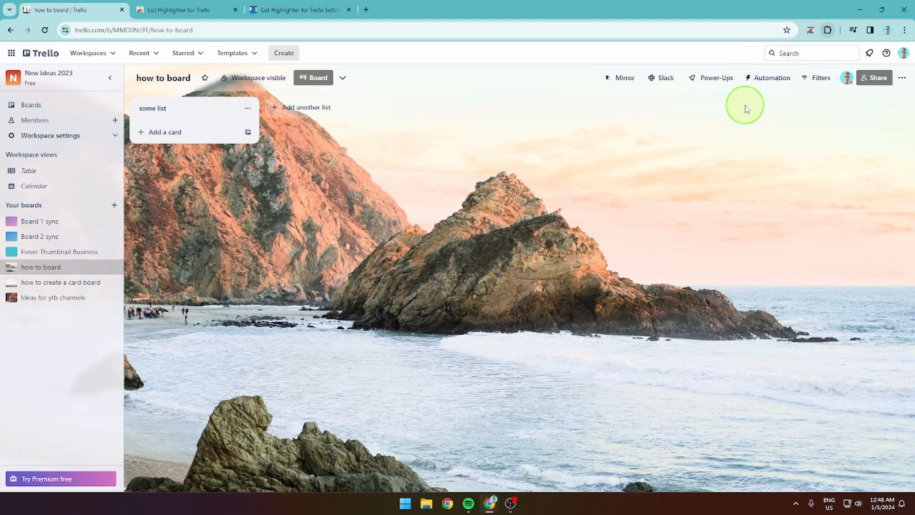
pyautogui.click(810, 30)
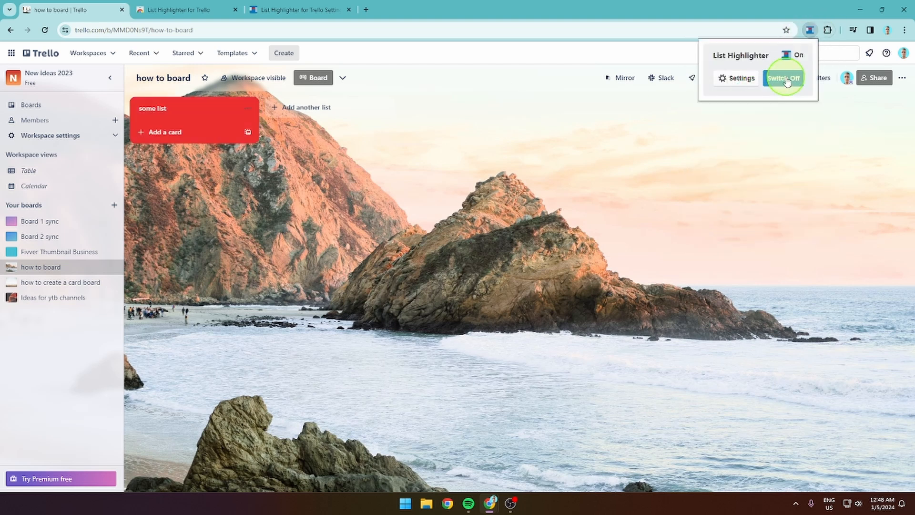